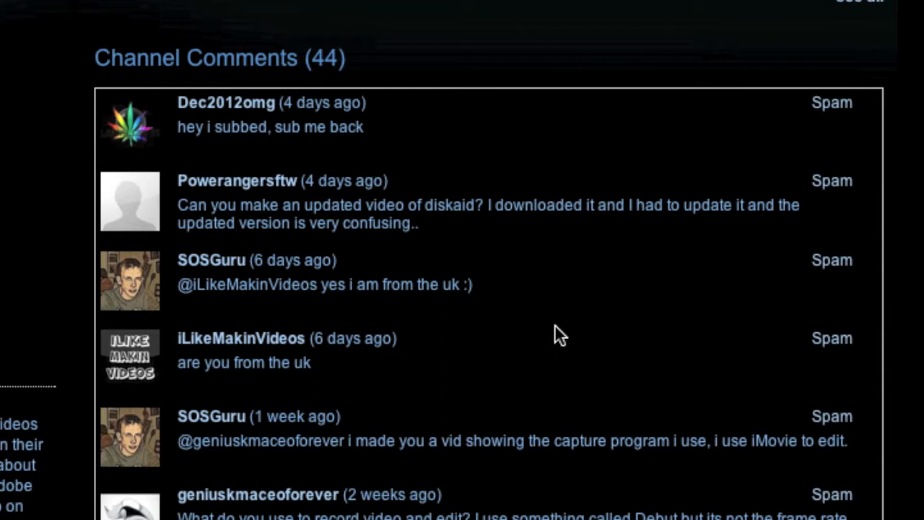
mouse_move(450, 304)
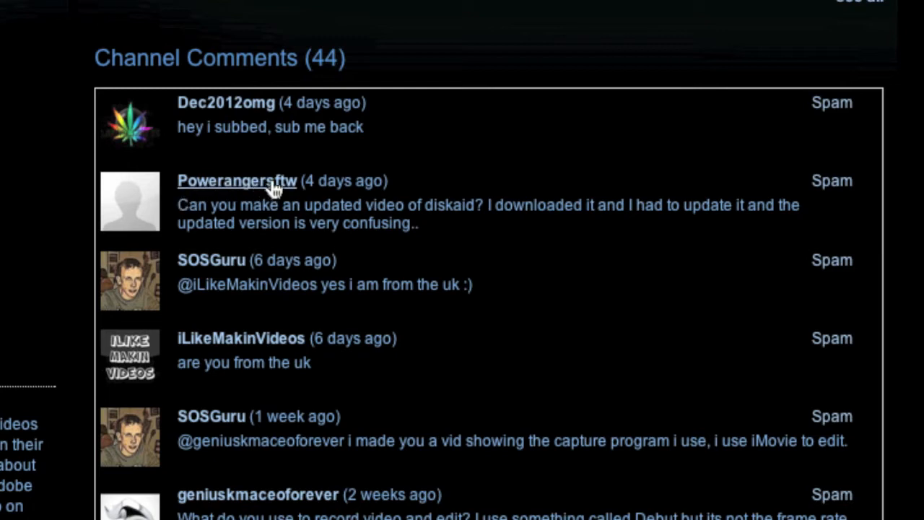
mouse_move(368, 209)
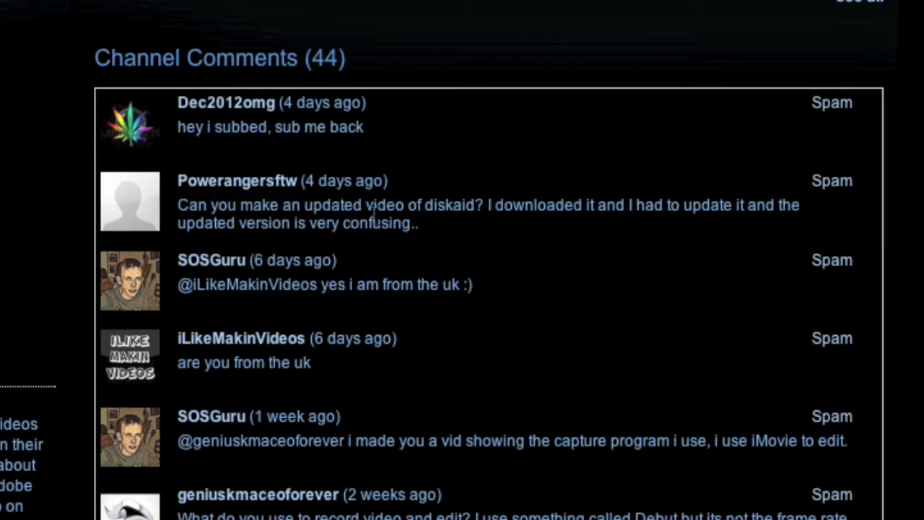
mouse_move(488, 239)
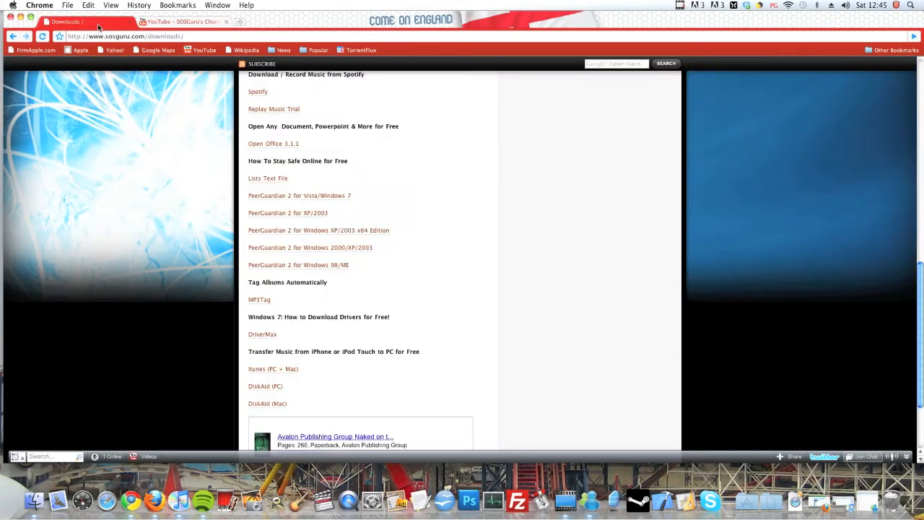
mouse_move(169, 185)
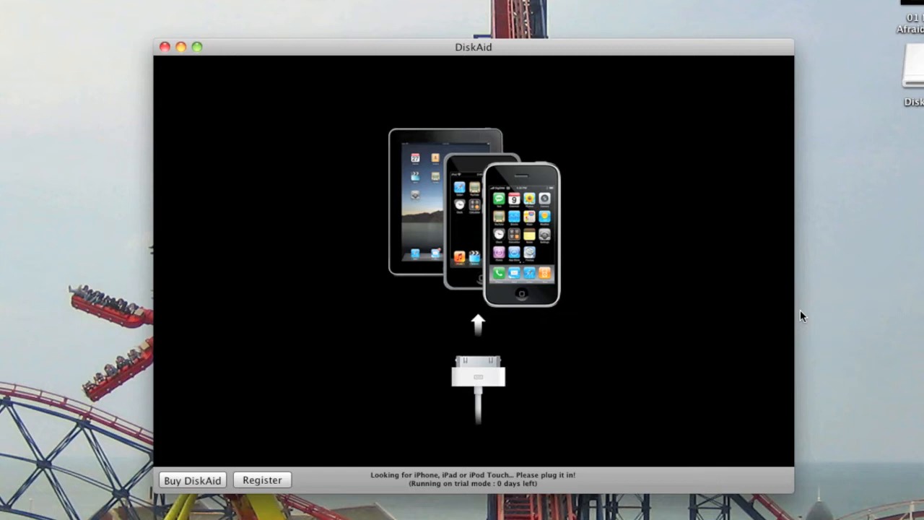
mouse_move(801, 308)
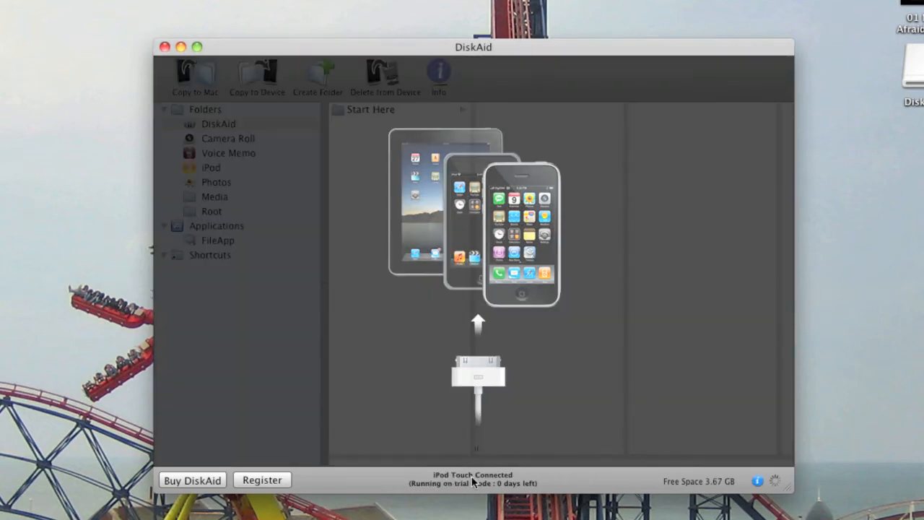
Step: Select the iPod's Media > iTunes_Control > Music folder and start Copy to Mac
left_click(214, 196)
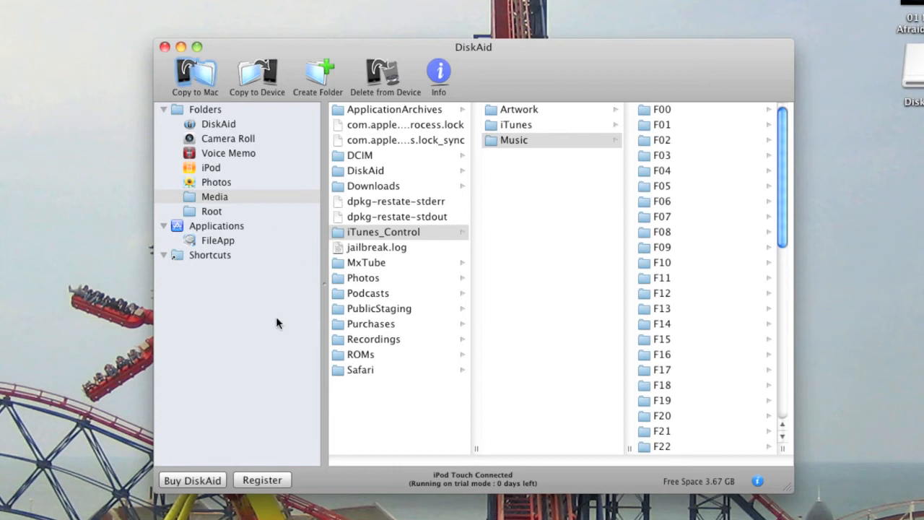
mouse_move(224, 210)
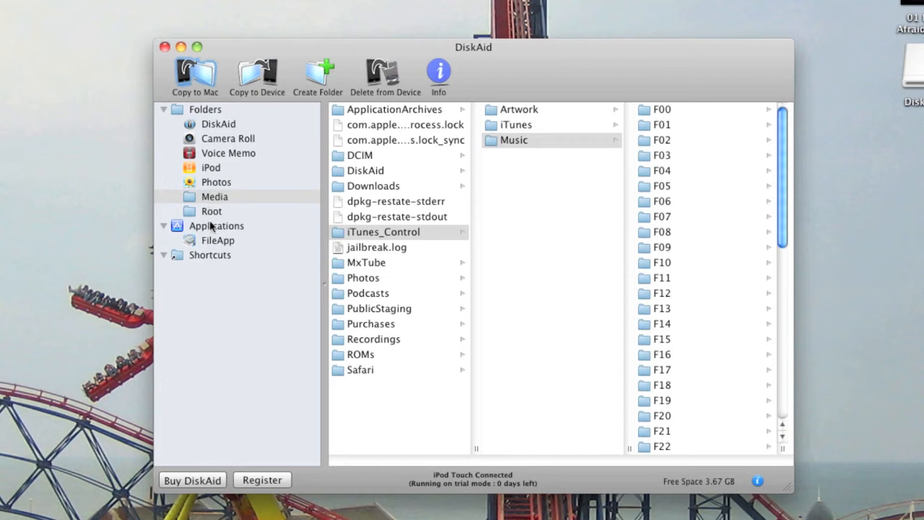
left_click(214, 196)
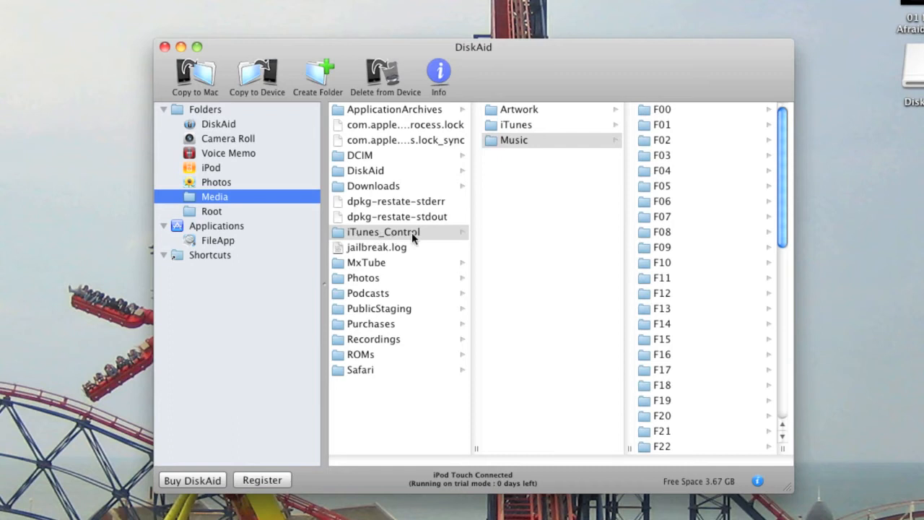
left_click(382, 231)
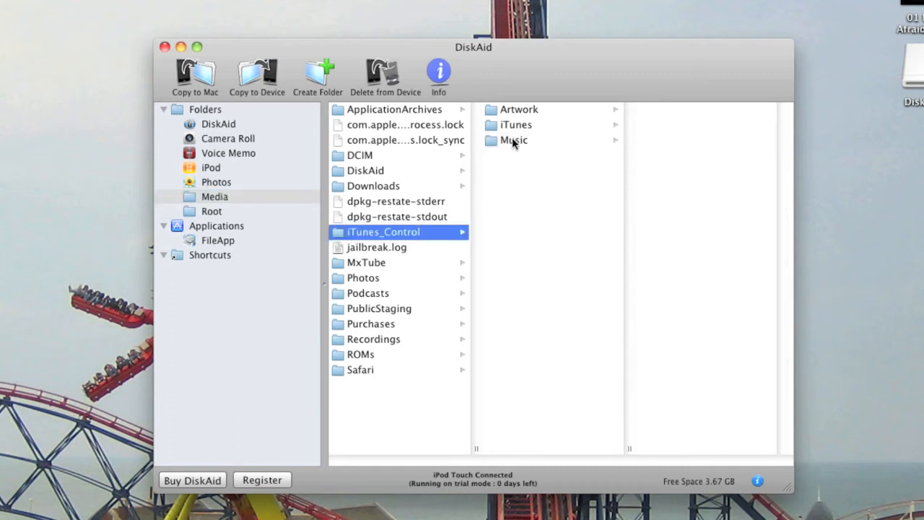
left_click(516, 140)
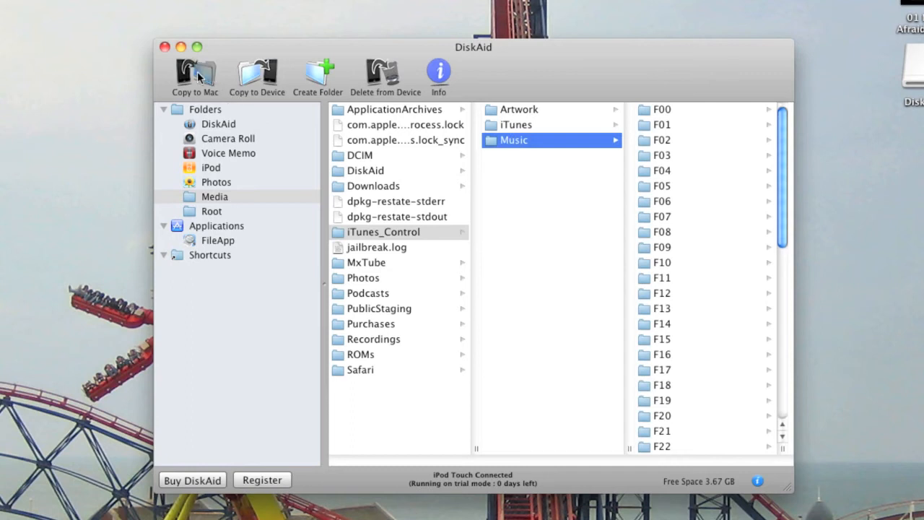
left_click(193, 72)
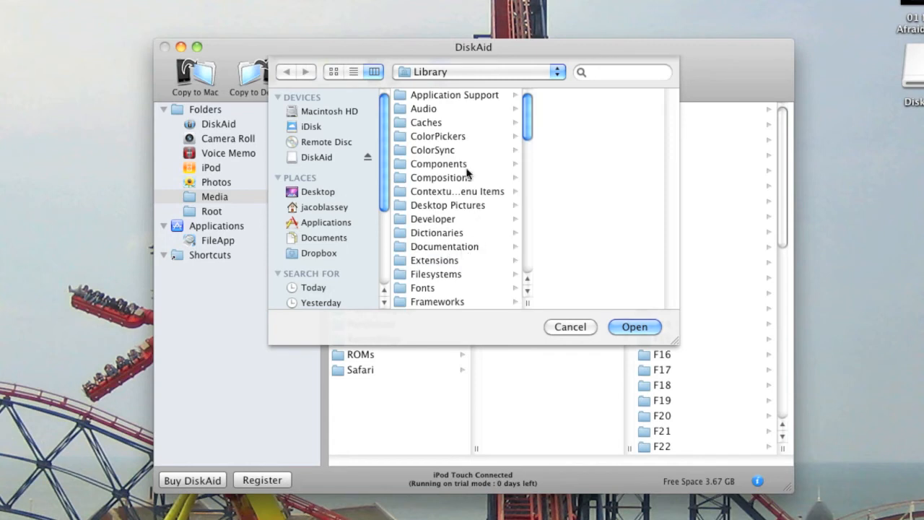
Step: Browse the Desktop as save location, cancel the save sheet, and quit DiskAid
left_click(316, 192)
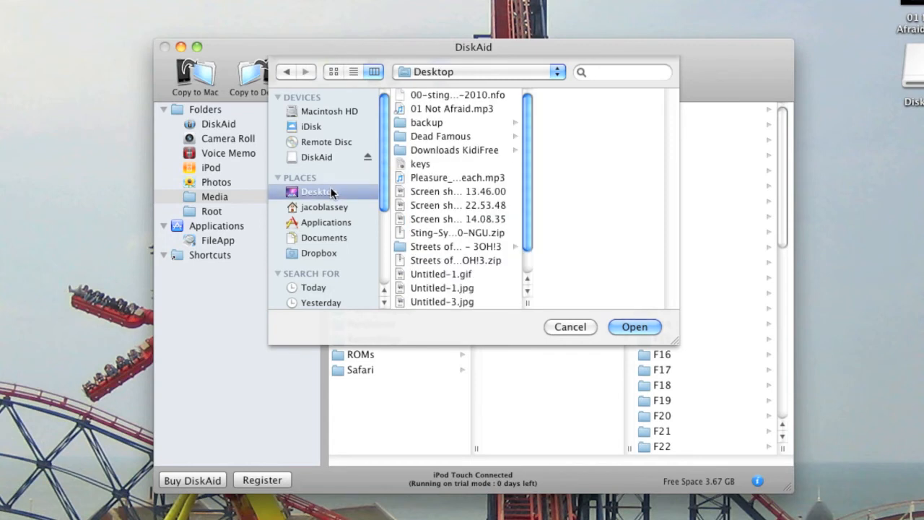
mouse_move(445, 173)
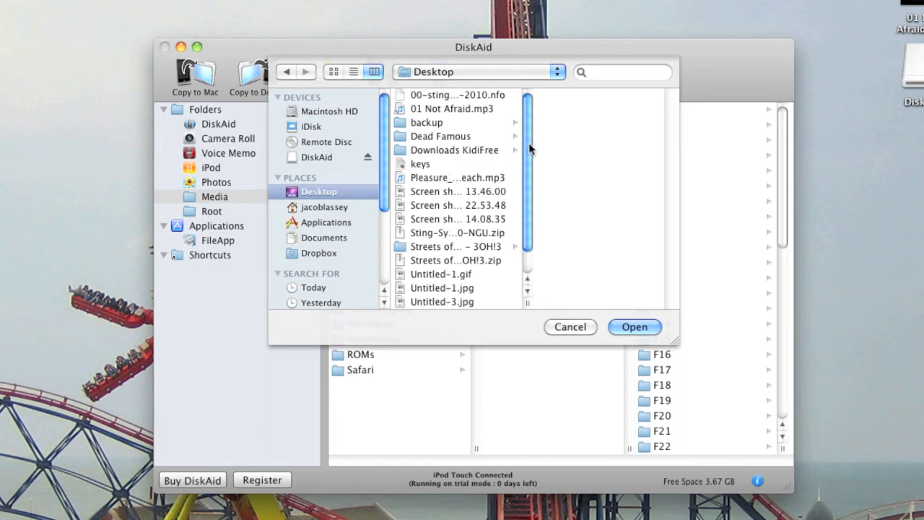
scroll("down", 3)
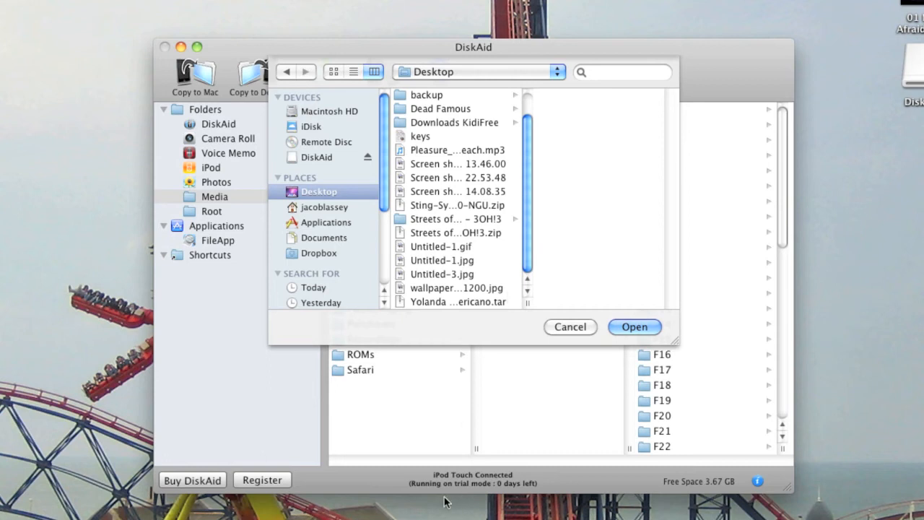
mouse_move(512, 348)
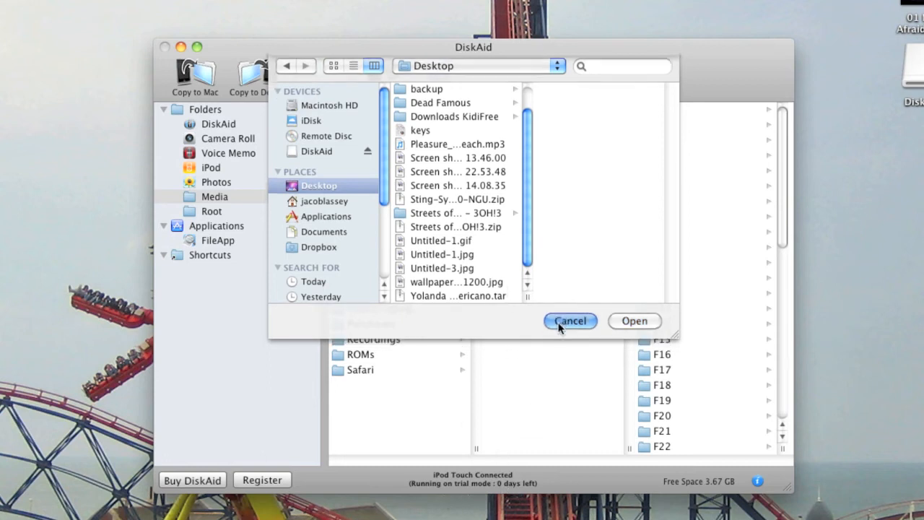
left_click(570, 321)
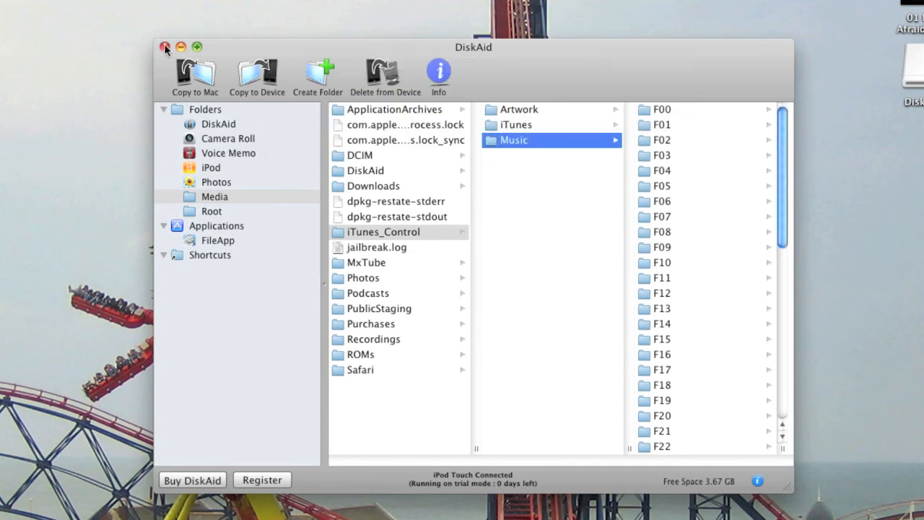
left_click(165, 47)
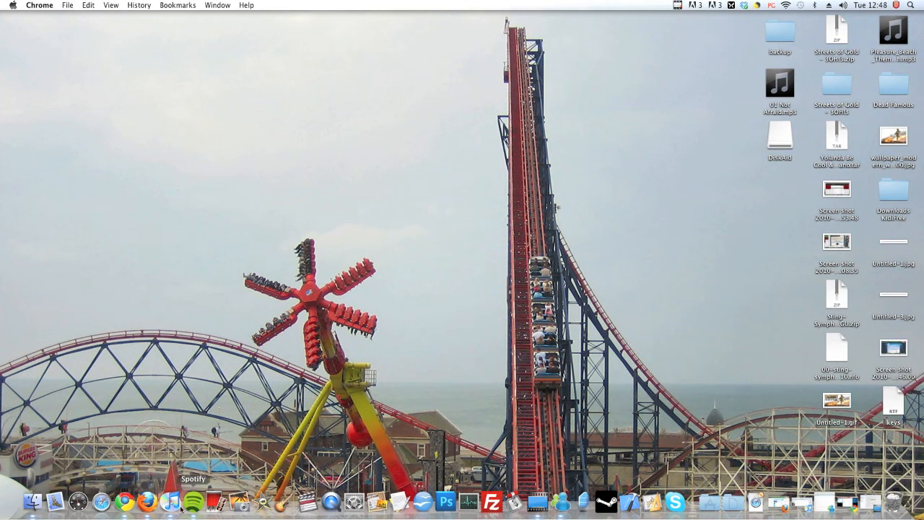
mouse_move(720, 174)
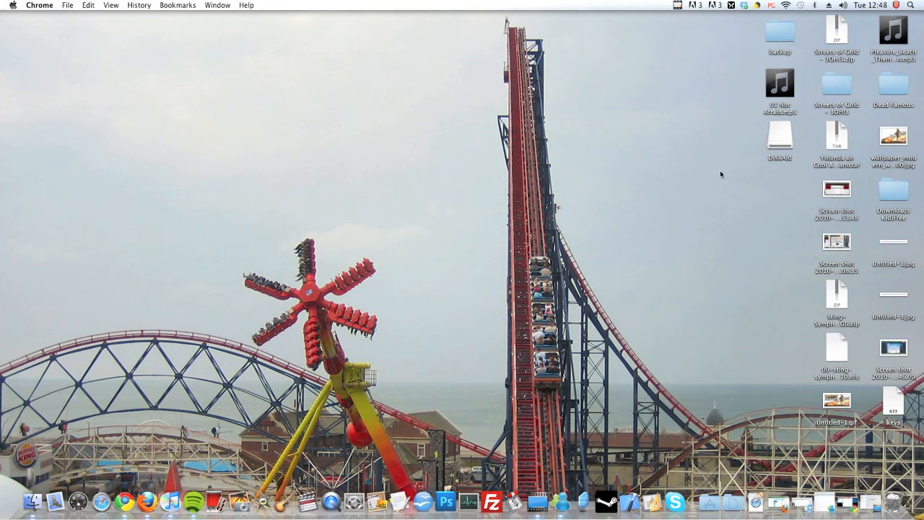
Step: Launch iTunes from the Dock and drag the desktop backup folder into its library
left_click(170, 500)
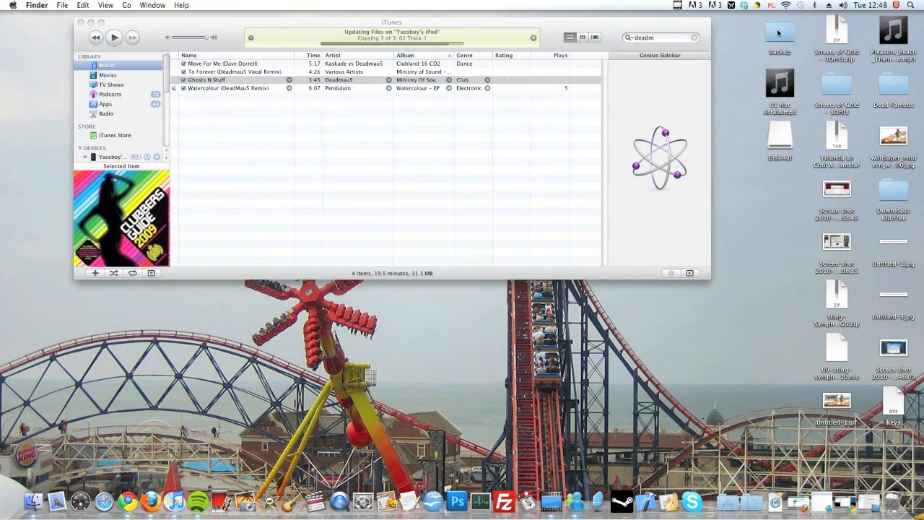
left_click_drag(780, 32, 343, 162)
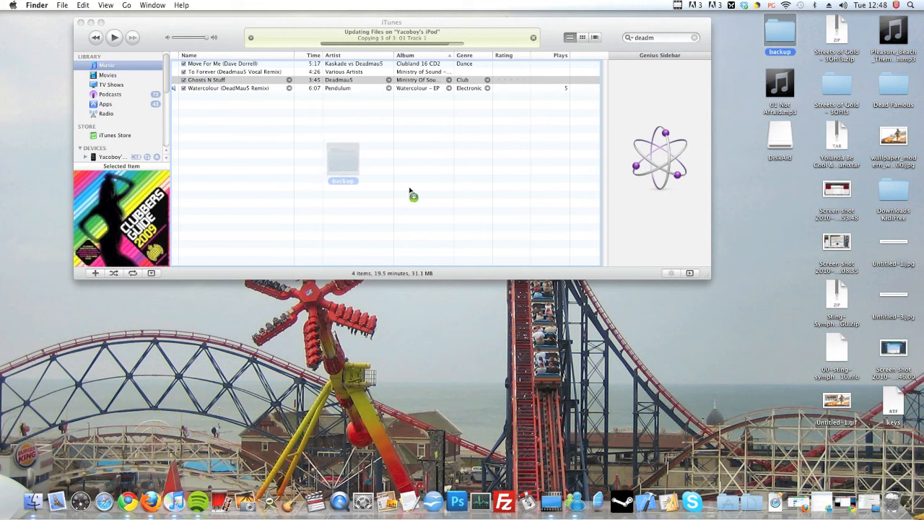